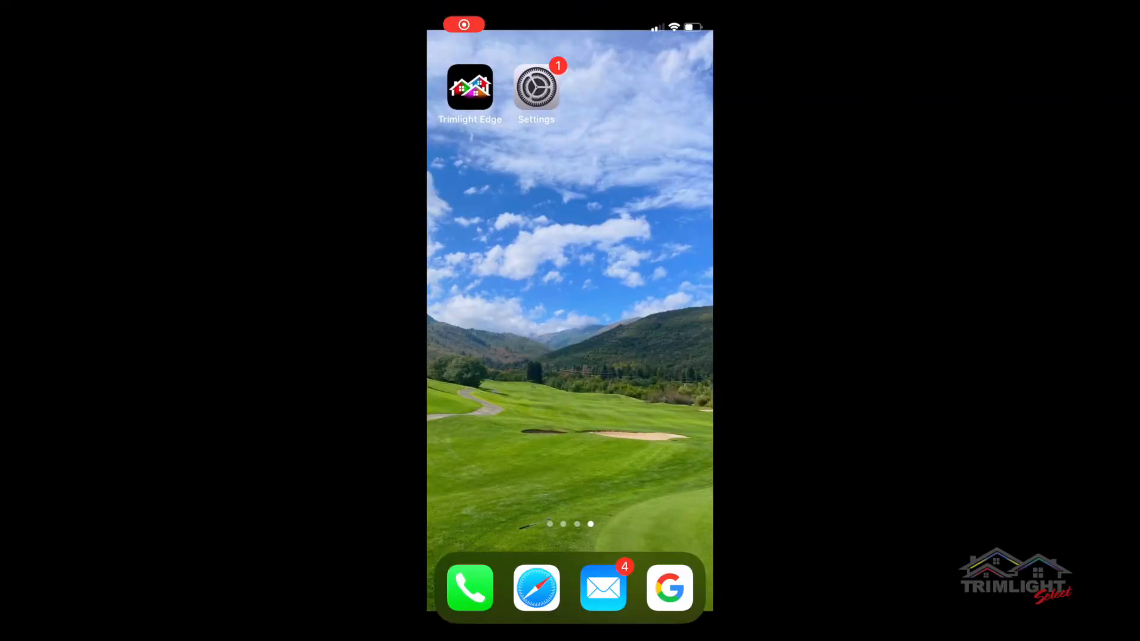
Launch Trimlight Edge and open the Trimlight controller to its NEW YEAR static colour screen.
left_click(535, 87)
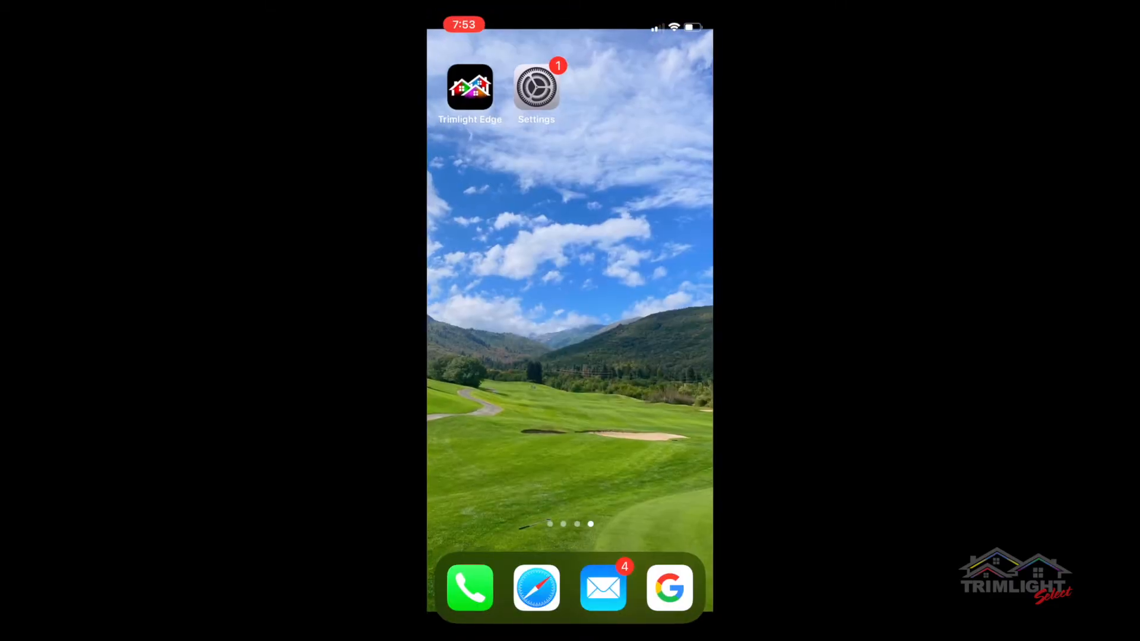
left_click(470, 87)
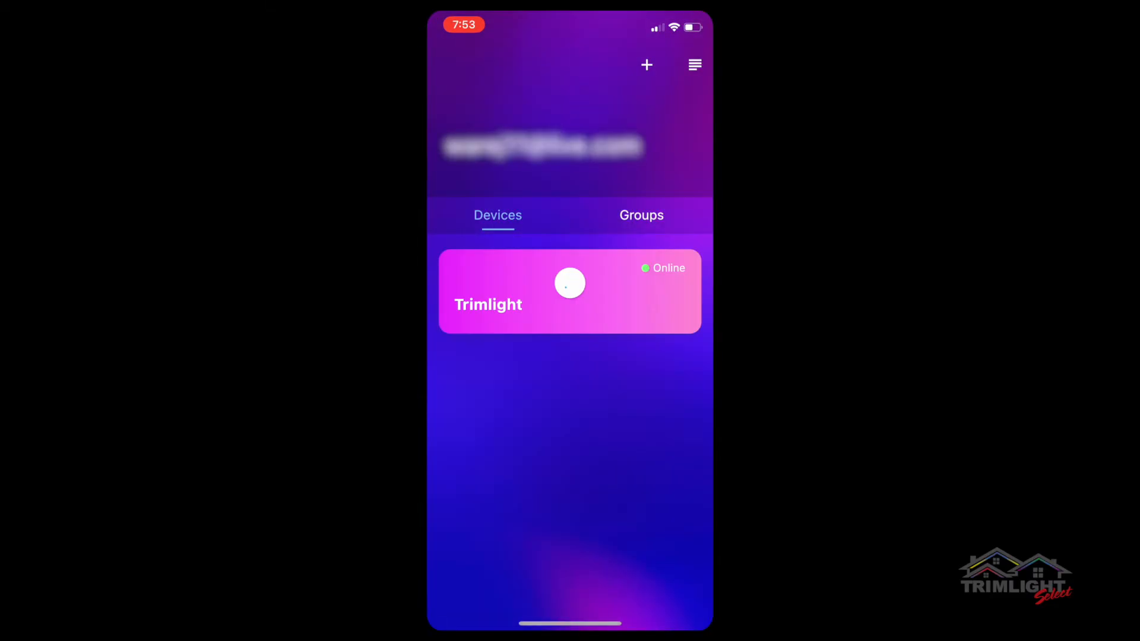
left_click(569, 290)
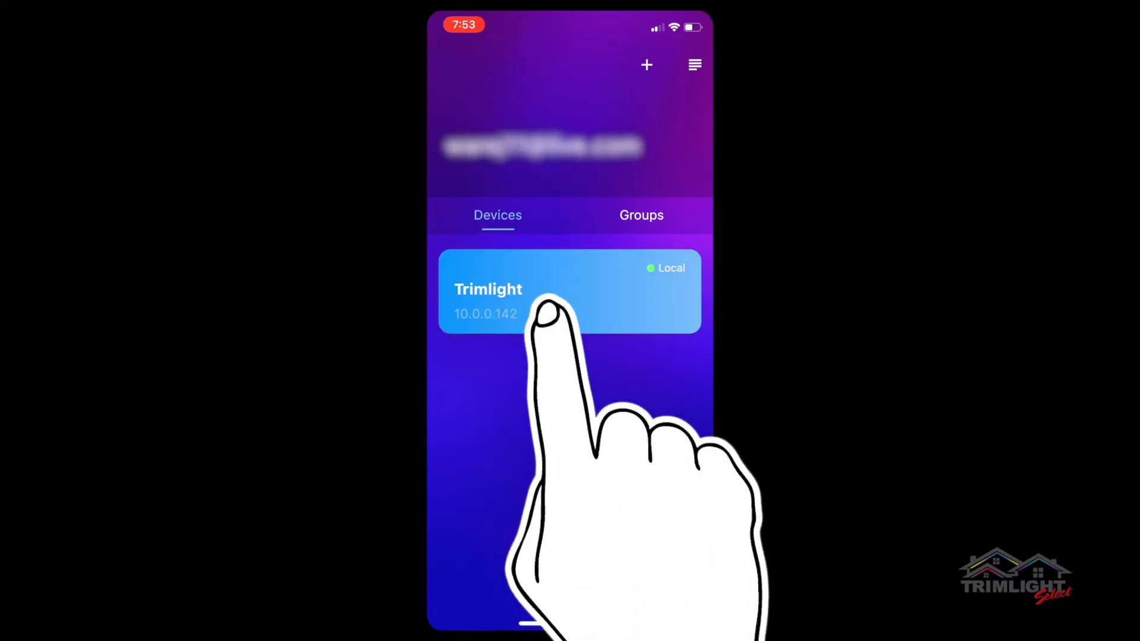
left_click(569, 291)
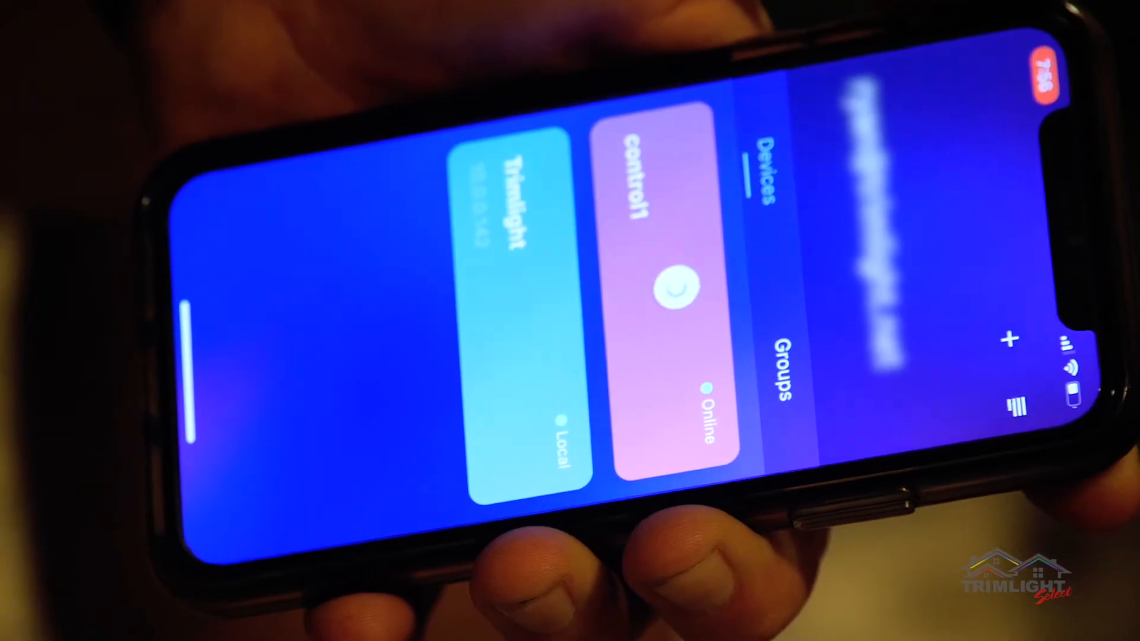
left_click(661, 284)
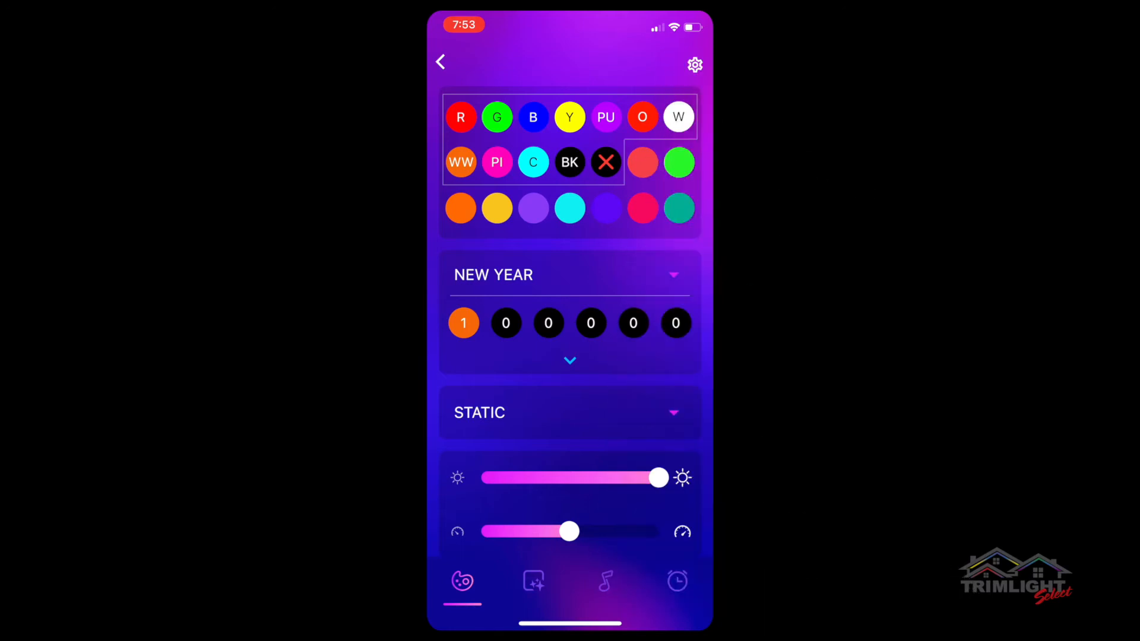
Open the controller settings and cycle the operating mode through Off, Manual and Timer.
left_click(694, 64)
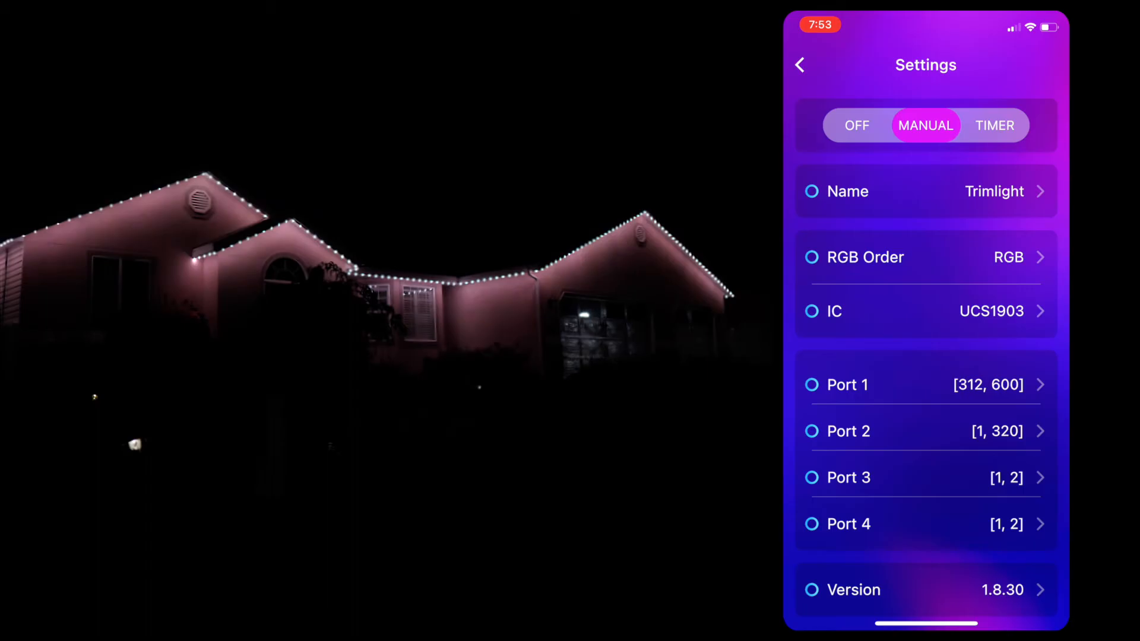
left_click(926, 124)
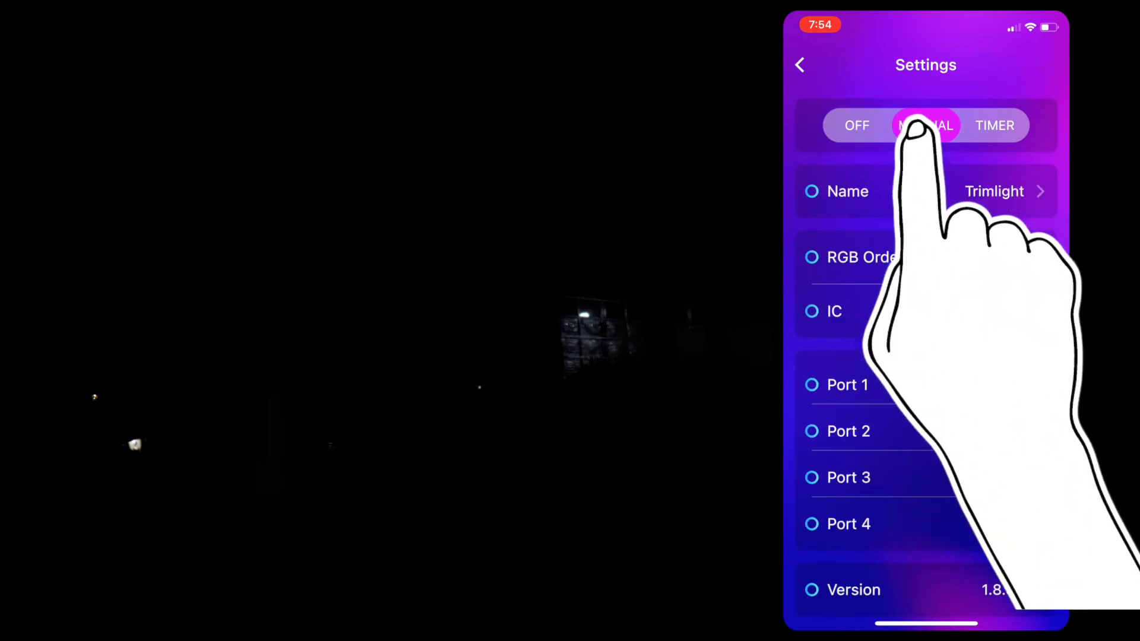
left_click(925, 125)
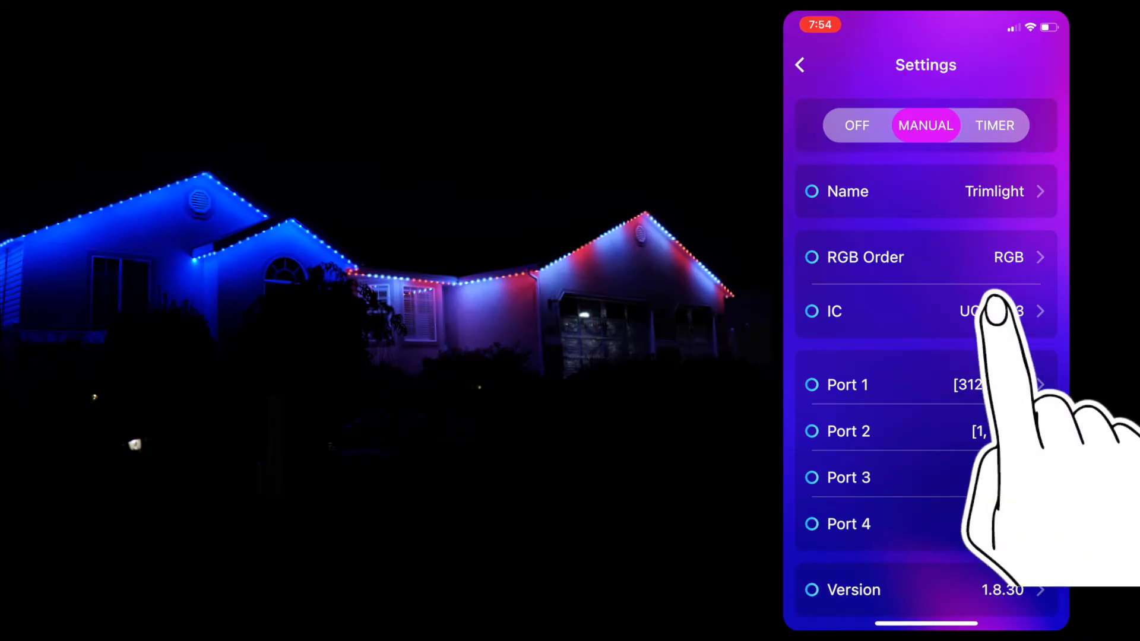
left_click(995, 125)
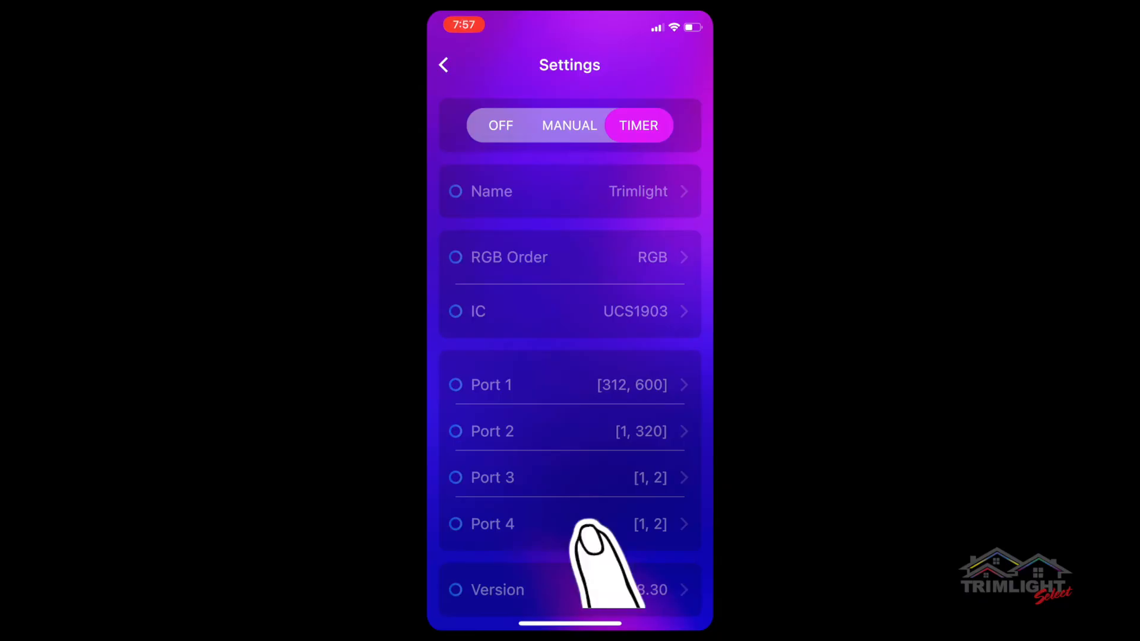
Return to Manual mode and review the device name Trimlight without changing it.
left_click(568, 125)
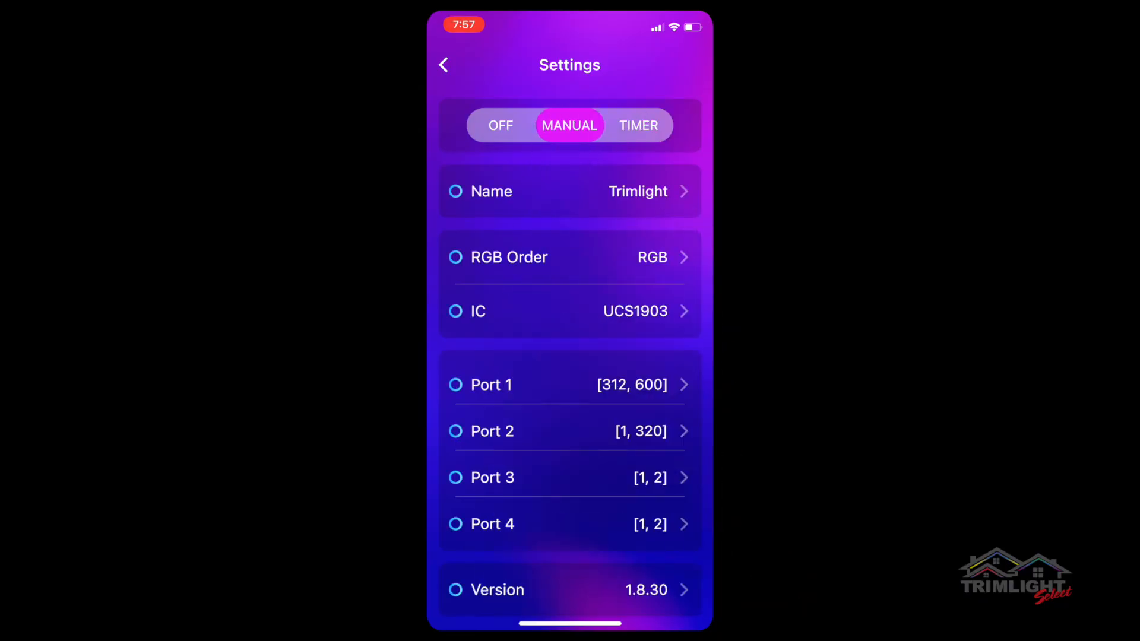
left_click(569, 192)
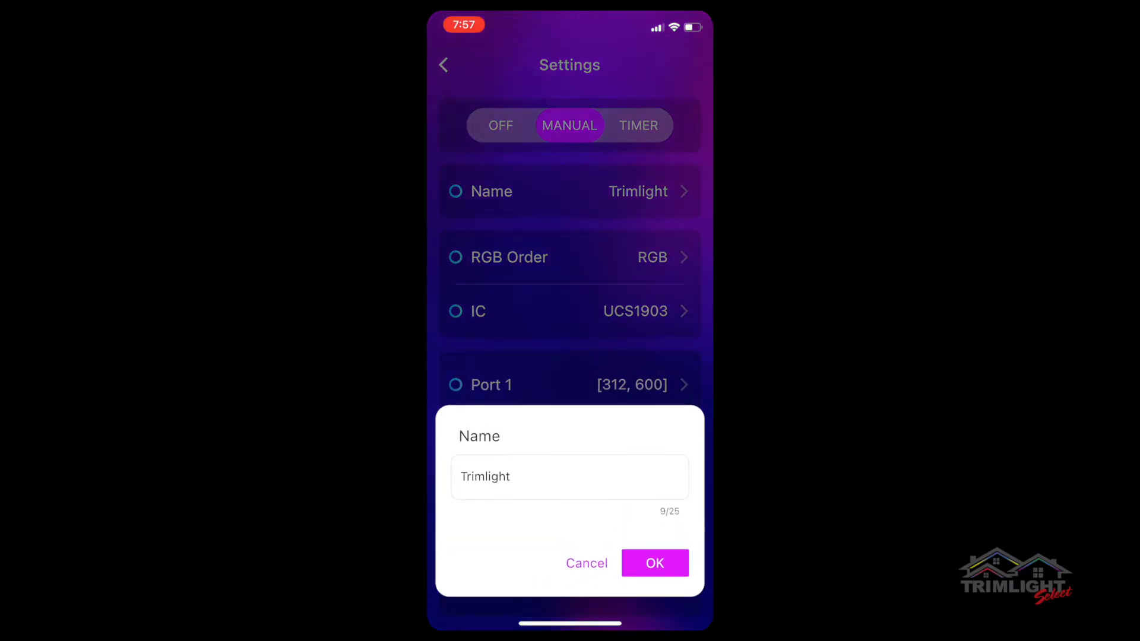
left_click(569, 477)
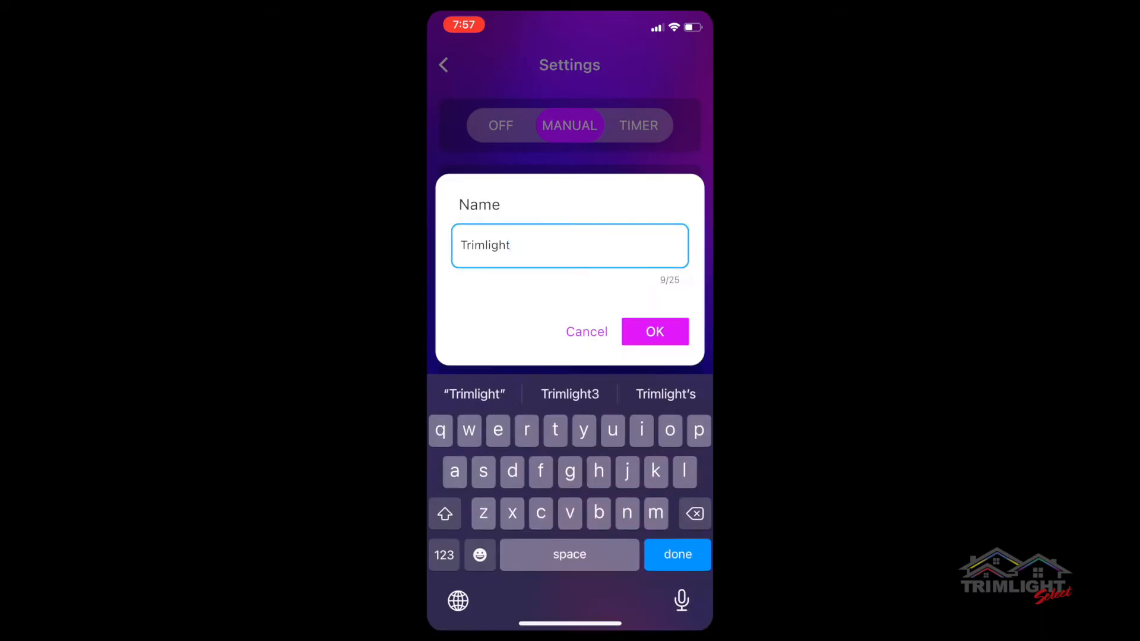
left_click(653, 331)
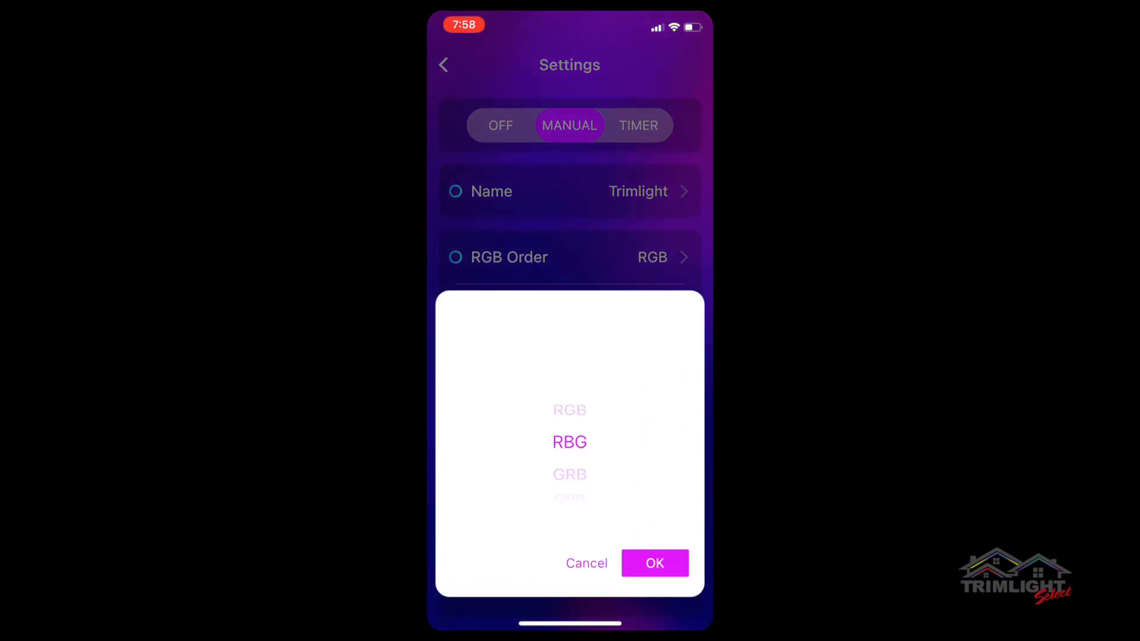
Confirm RGB order RGB and IC UCS1903 unchanged, acknowledging warnings, and review down to Remove Device.
left_click(653, 563)
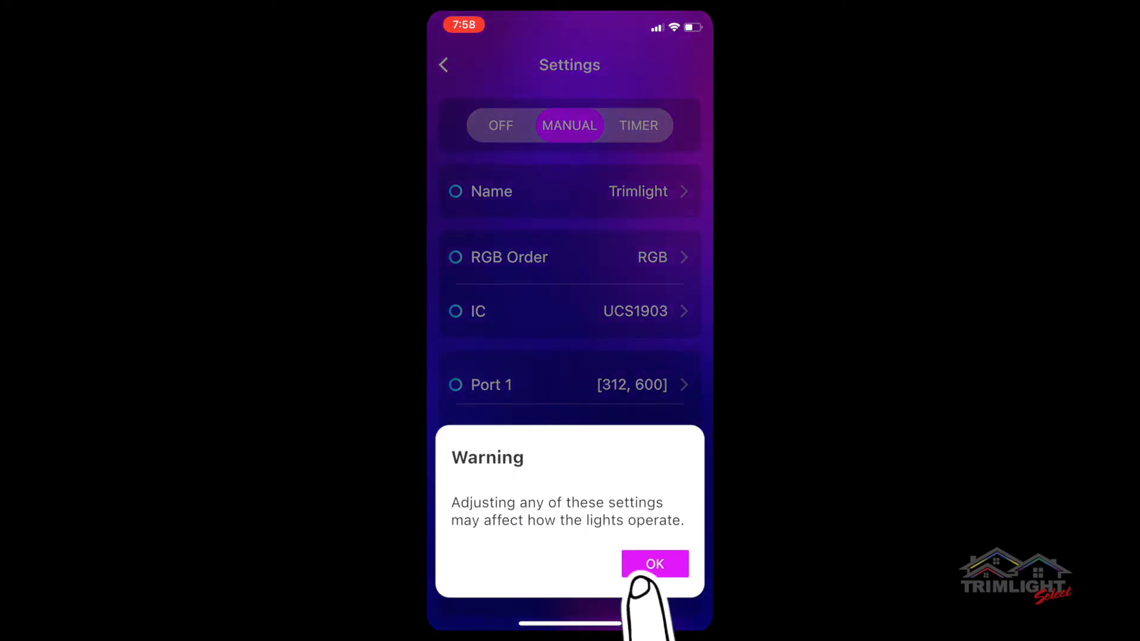
left_click(653, 563)
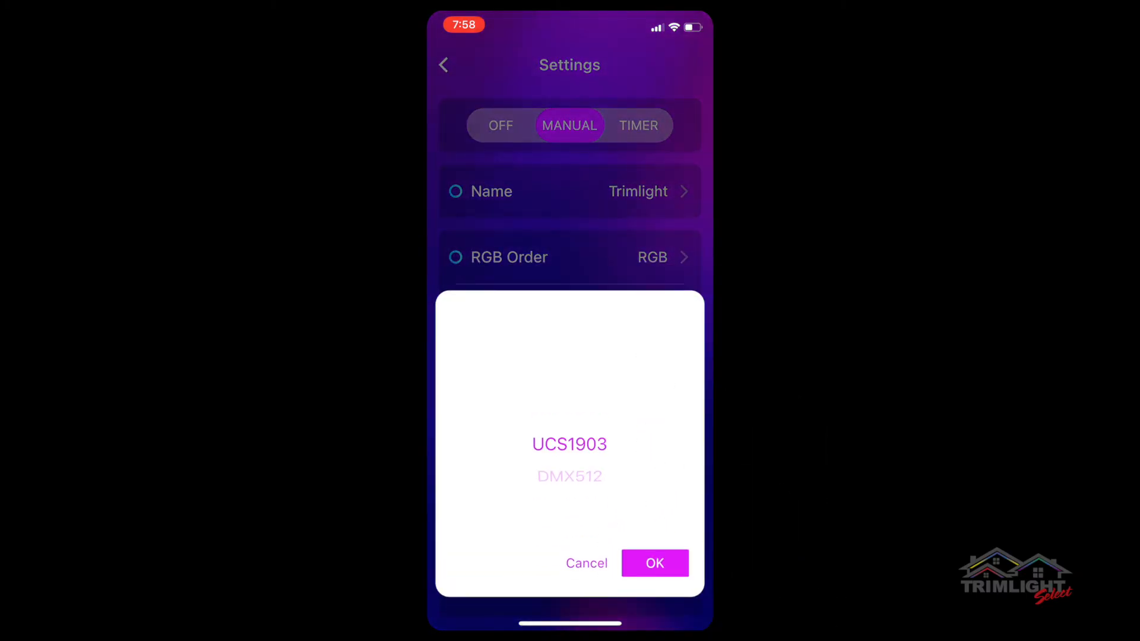
left_click(653, 563)
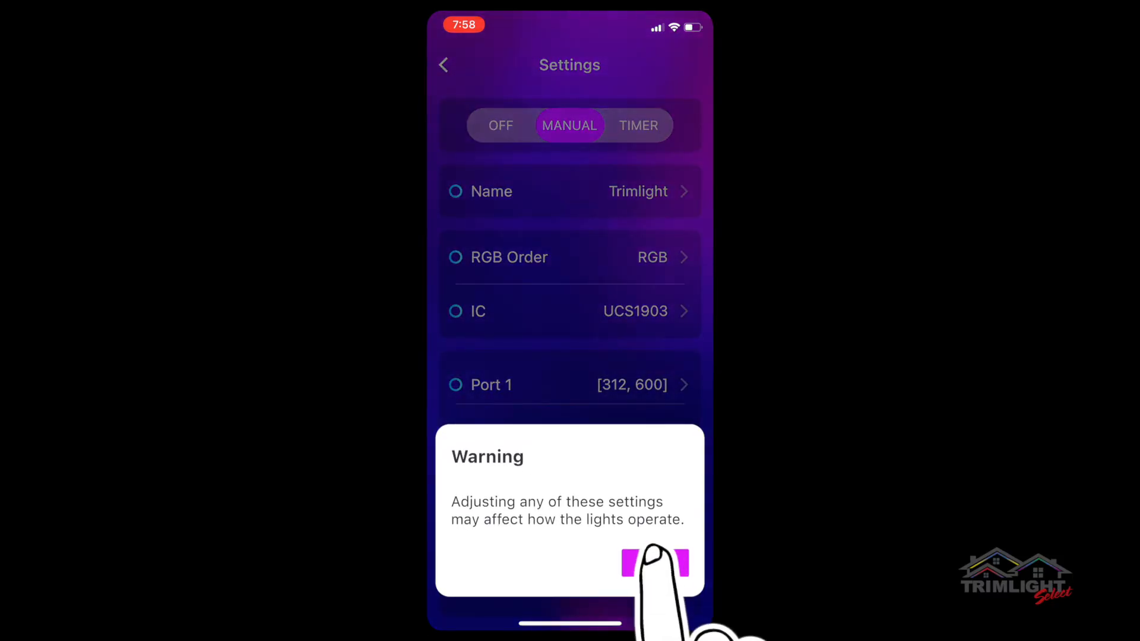
left_click(654, 565)
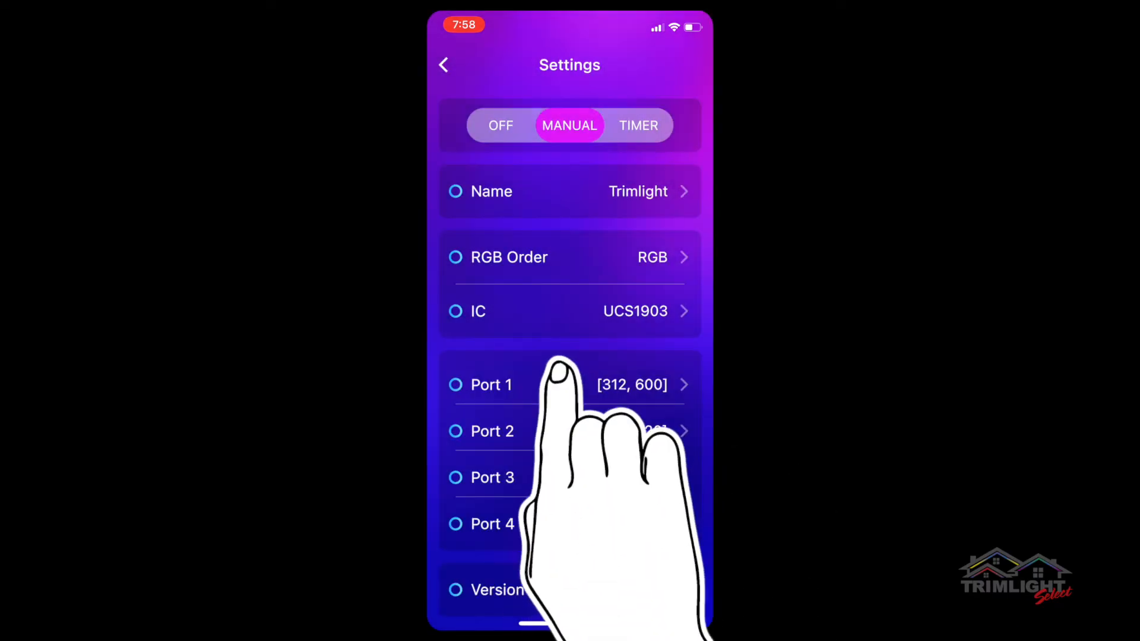
scroll("down", 3)
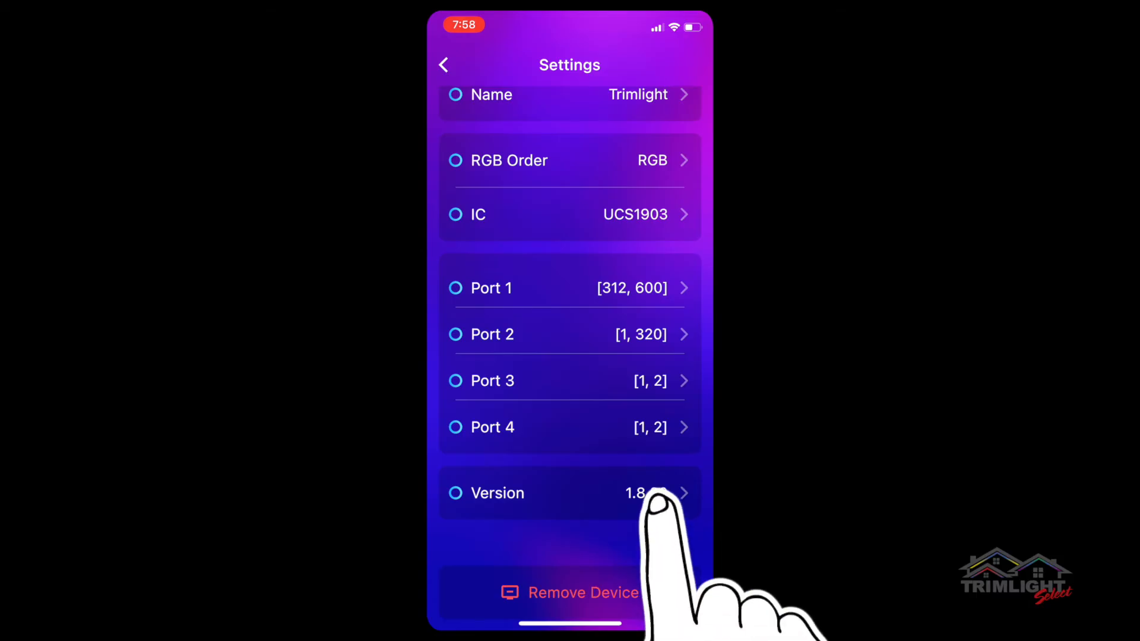
left_click(569, 492)
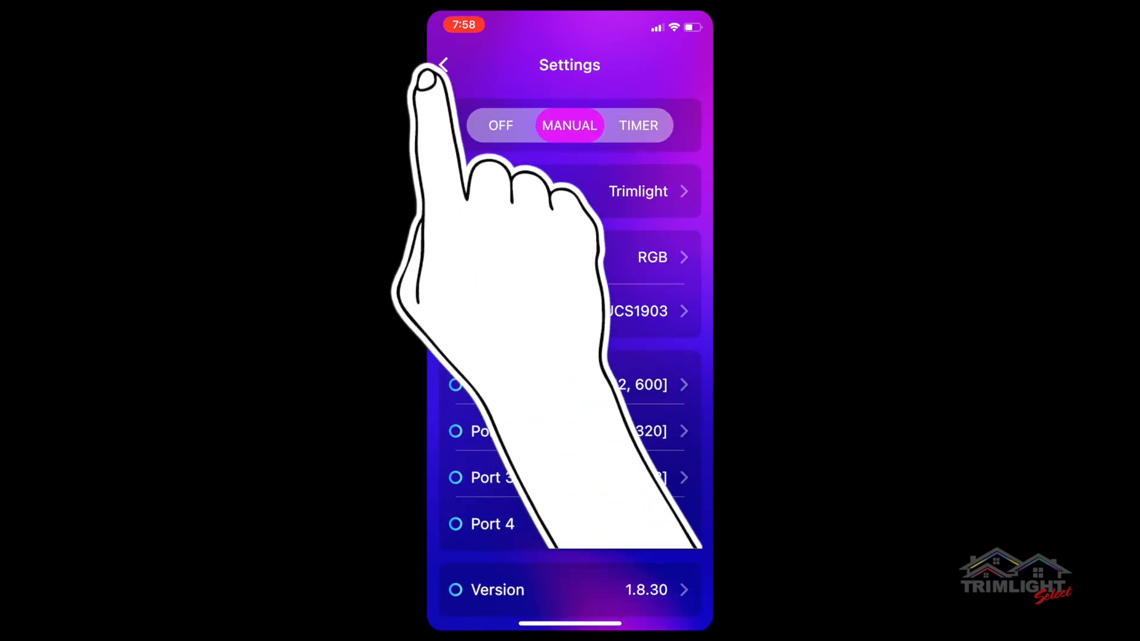
Leave settings and return to the manual colour screen with the NEW YEAR pattern and STATIC effect.
left_click(442, 63)
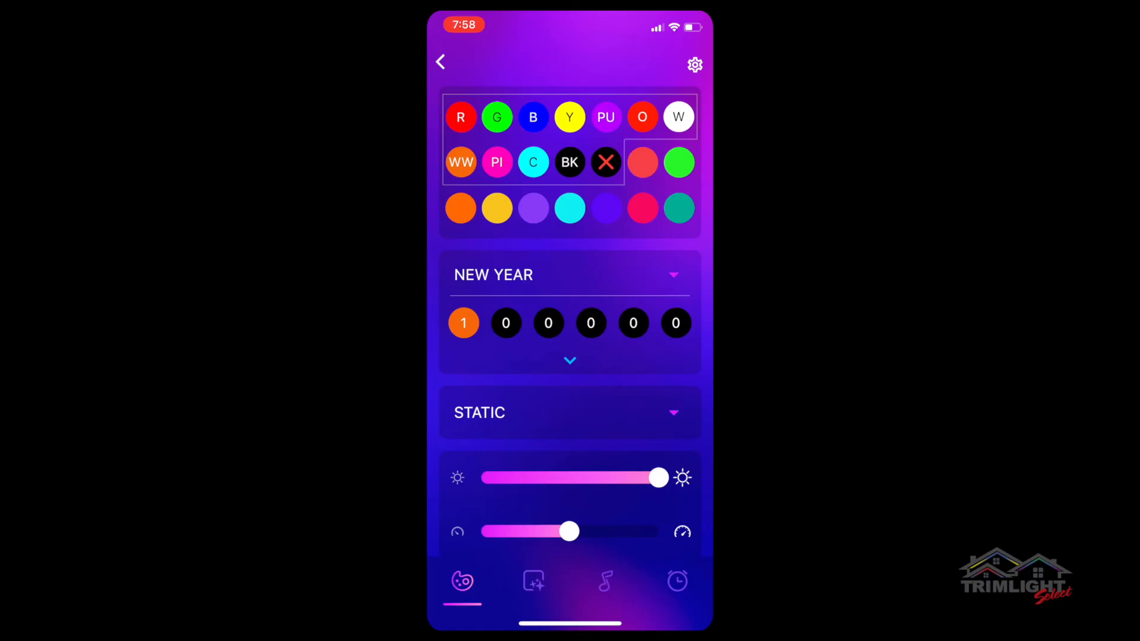
left_click(532, 581)
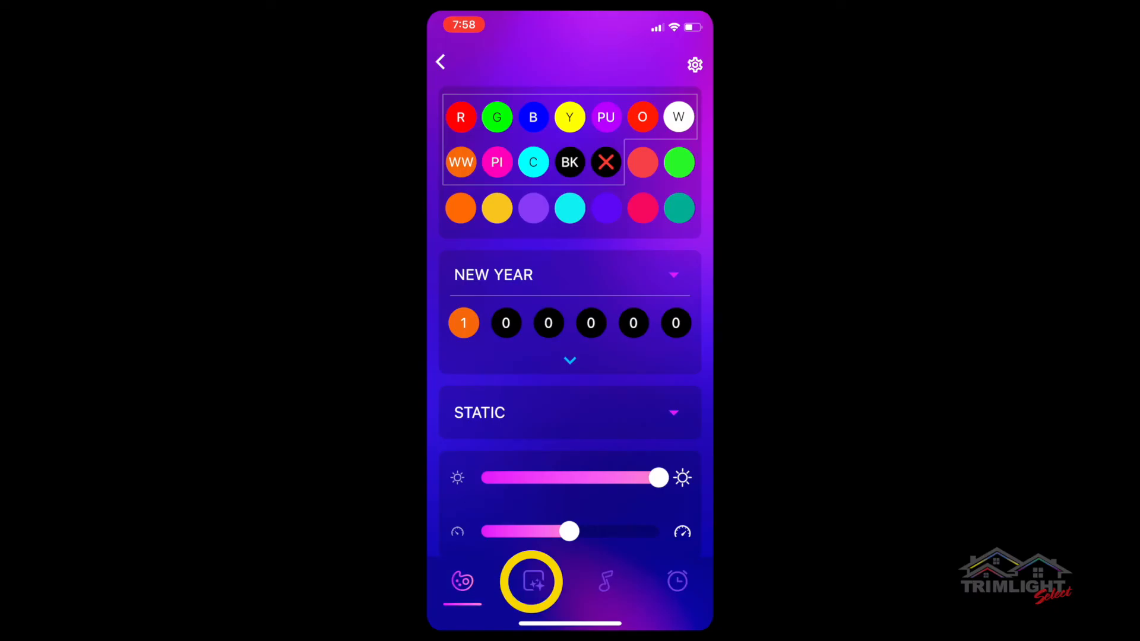
left_click(676, 580)
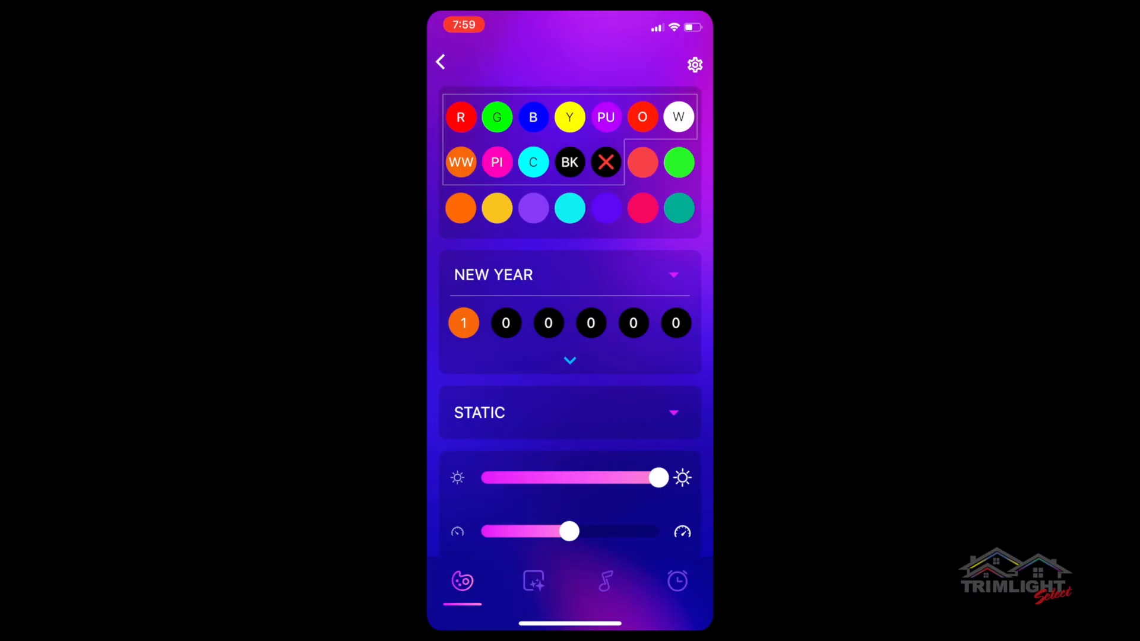
left_click(462, 581)
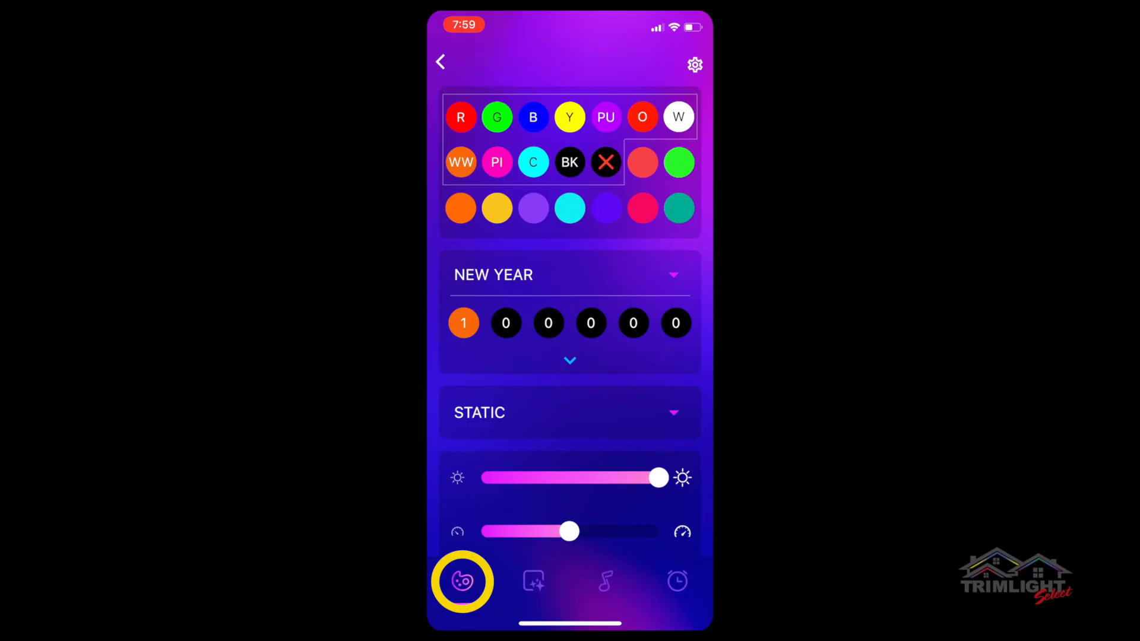
left_click(532, 581)
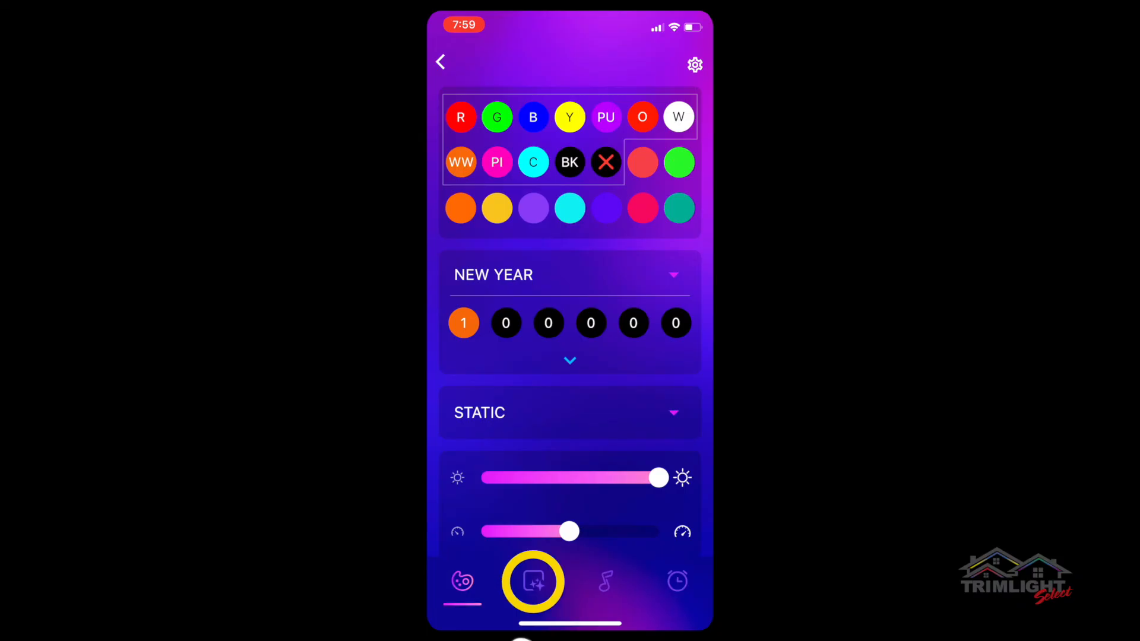
Step through the Rainbow Gradual Chase and Full Color Rhythm screens to the Pattern Library with 4 patterns at 7 min.
left_click(532, 581)
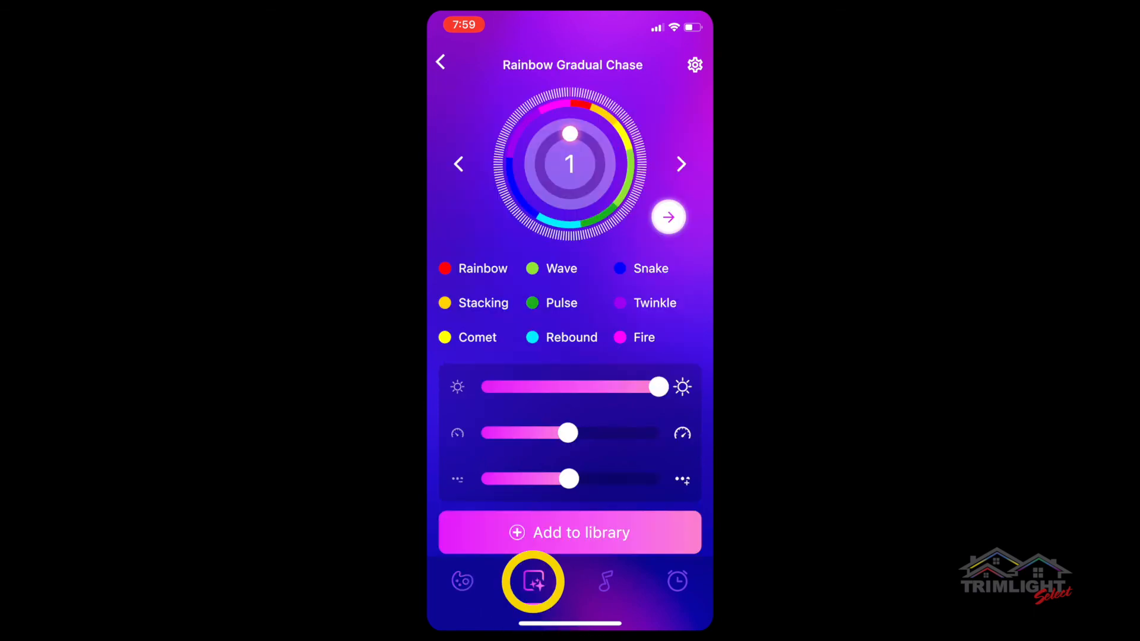
left_click(605, 580)
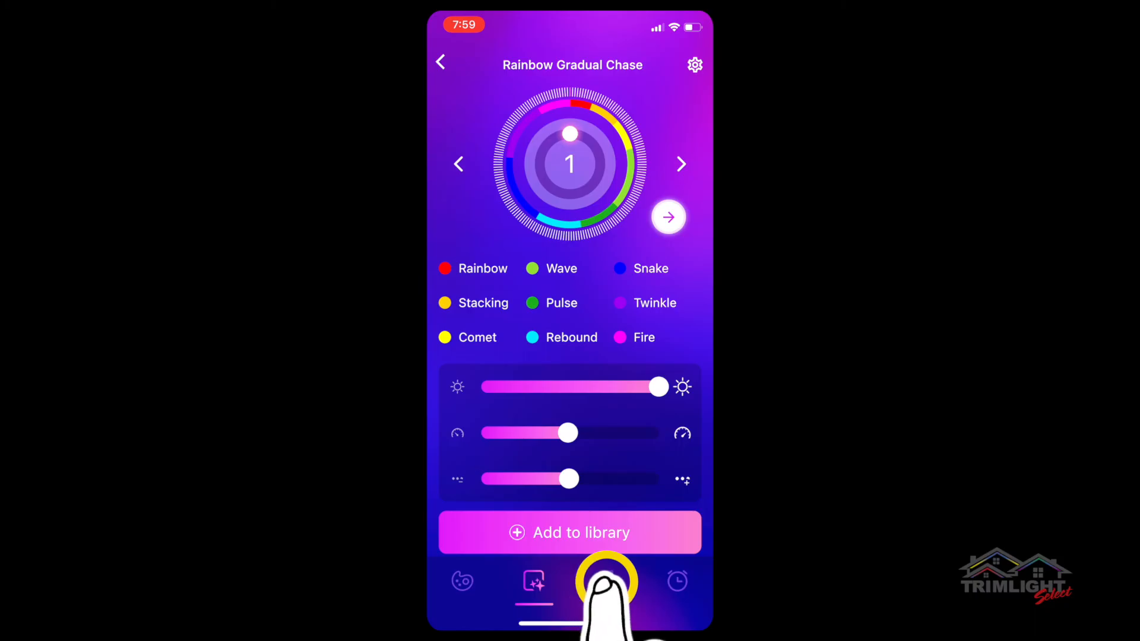
left_click(607, 580)
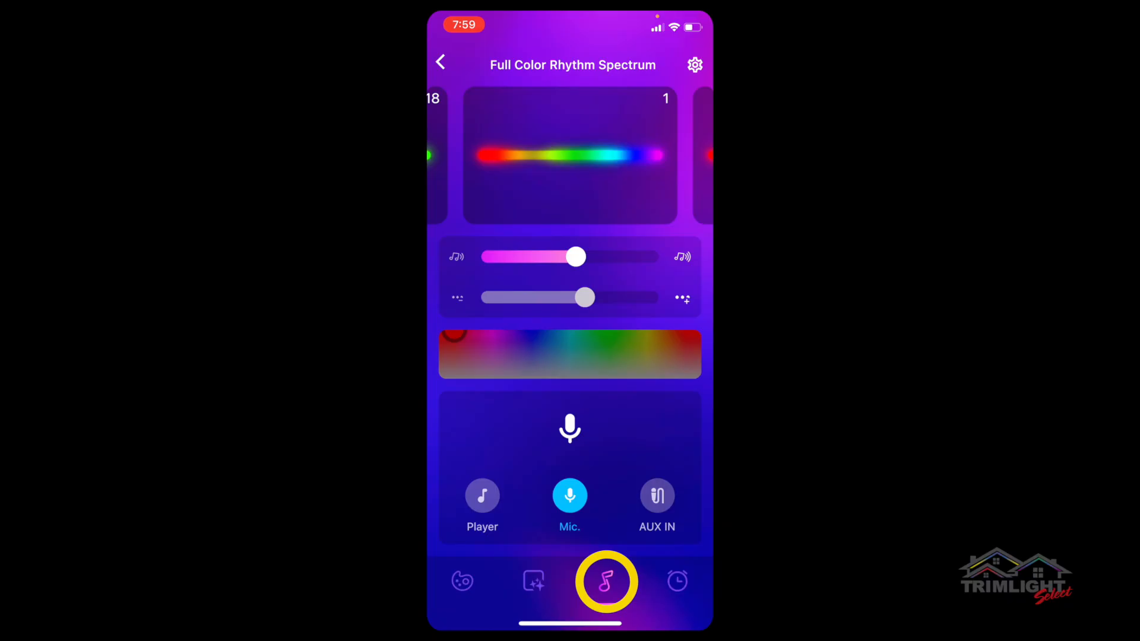
left_click(675, 581)
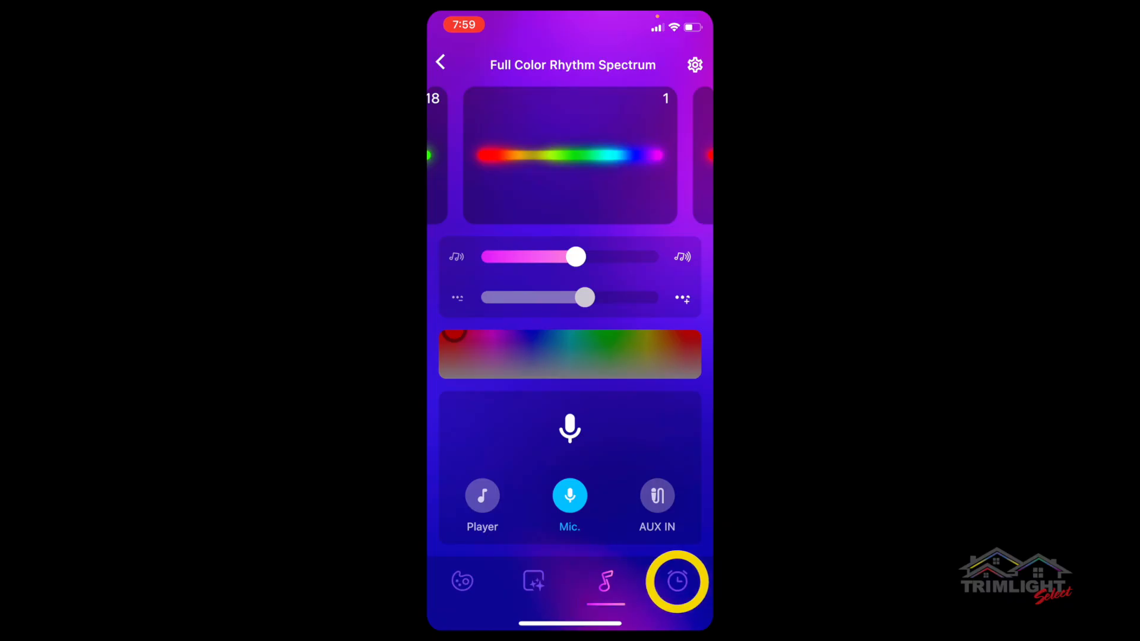
left_click(676, 580)
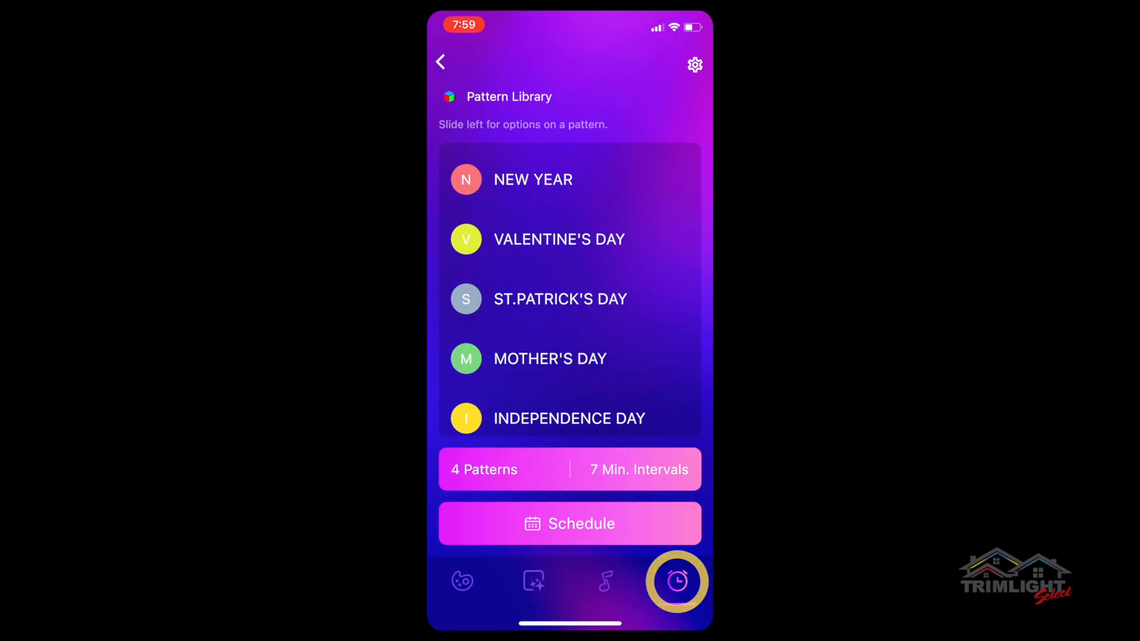
left_click(676, 581)
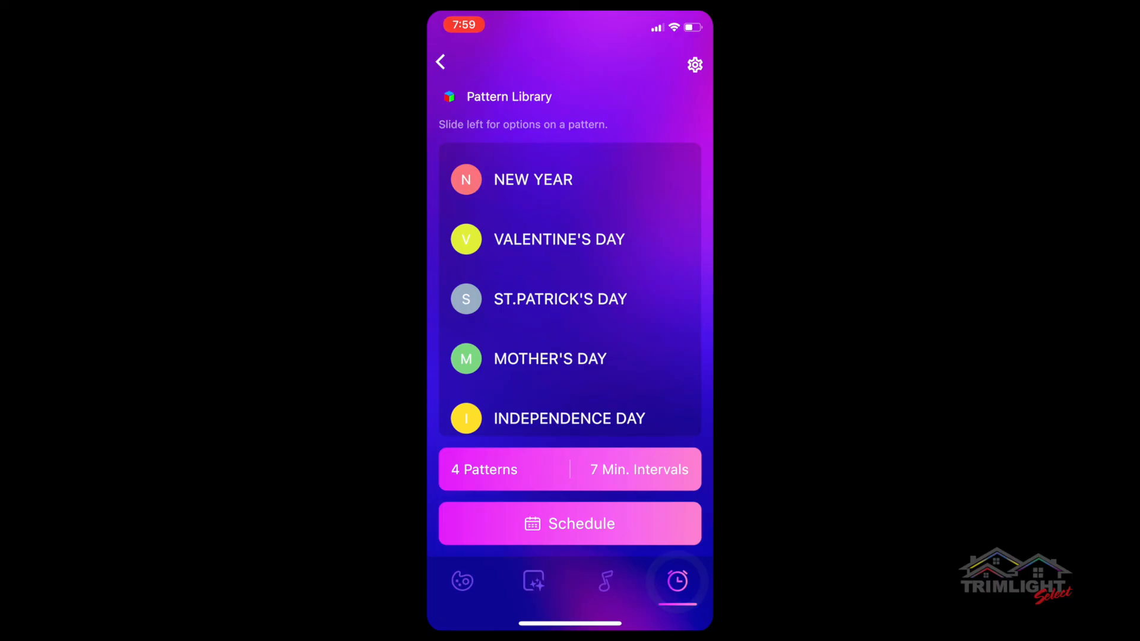